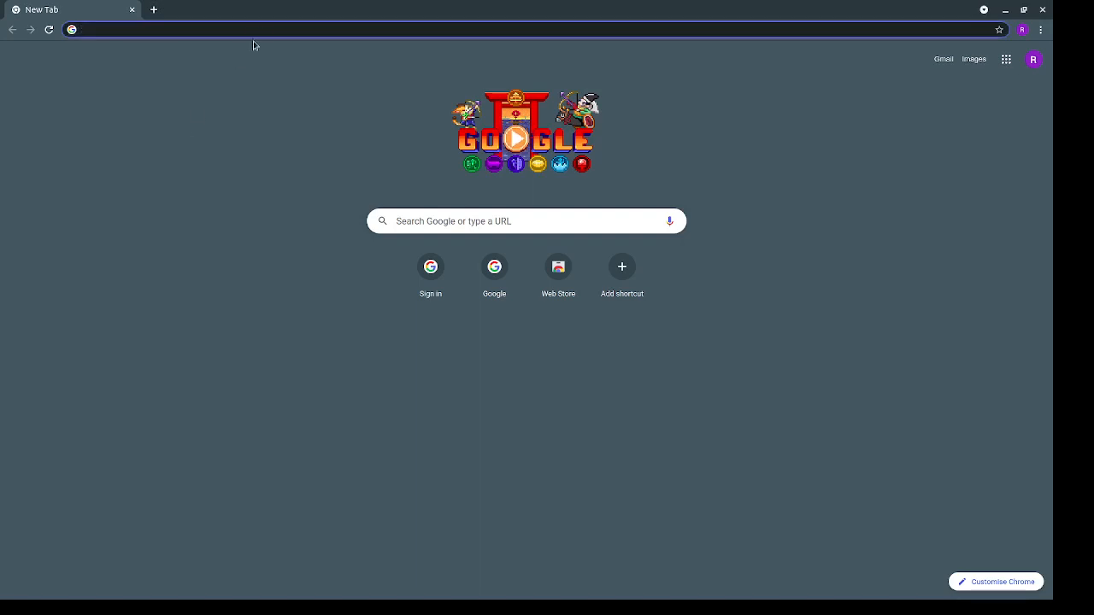
Join the dsa-problems team via its invite link and scroll through its Demo projects list.
type("https://replit.com/teams/join/dfrmbwapvgvprareeprixzckfintdbru-dsa-problems")
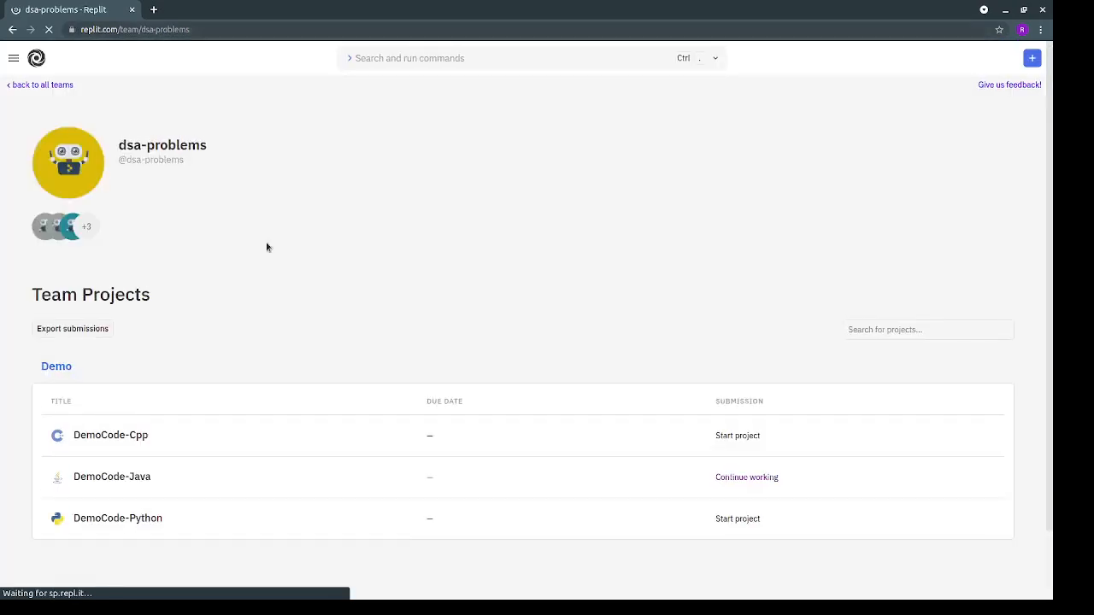
scroll("down", 3)
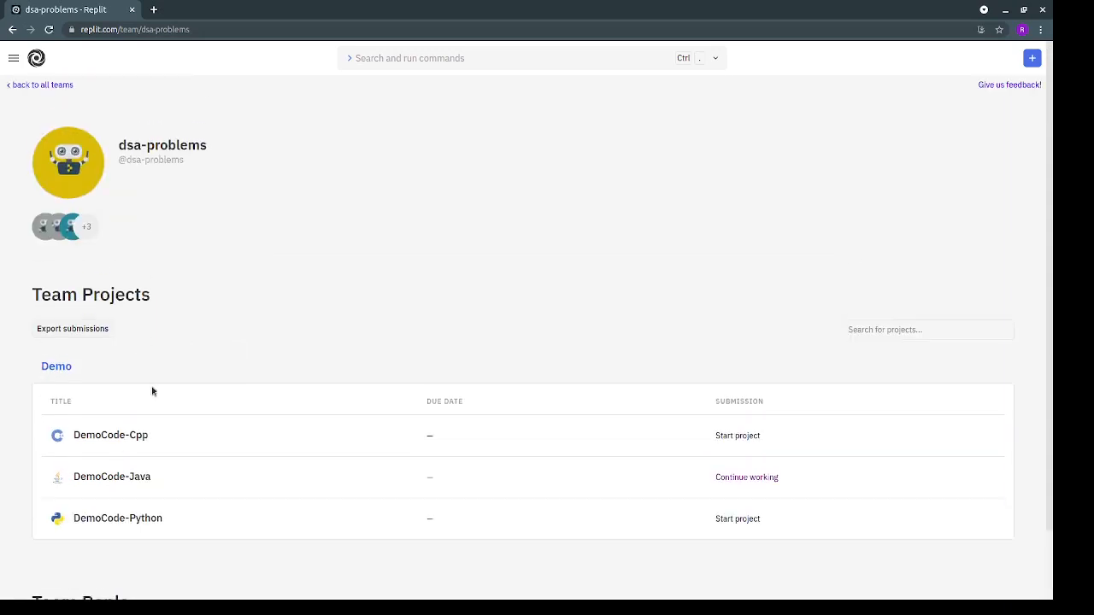
mouse_move(156, 435)
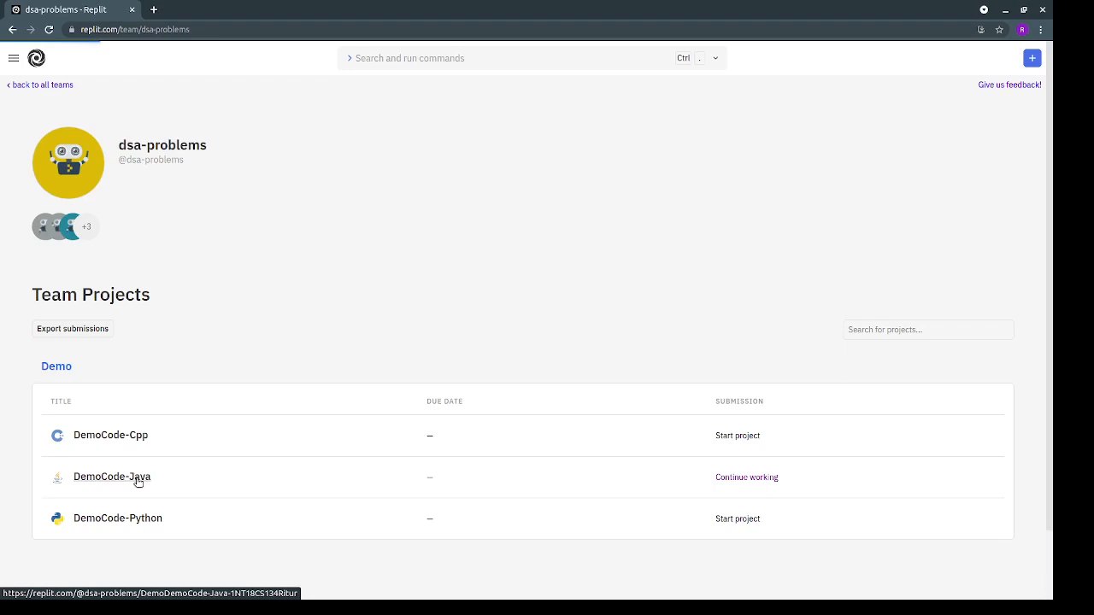
Open the DemoCode-Java project and show Main.java beside the DEMO123 problem statement.
left_click(112, 475)
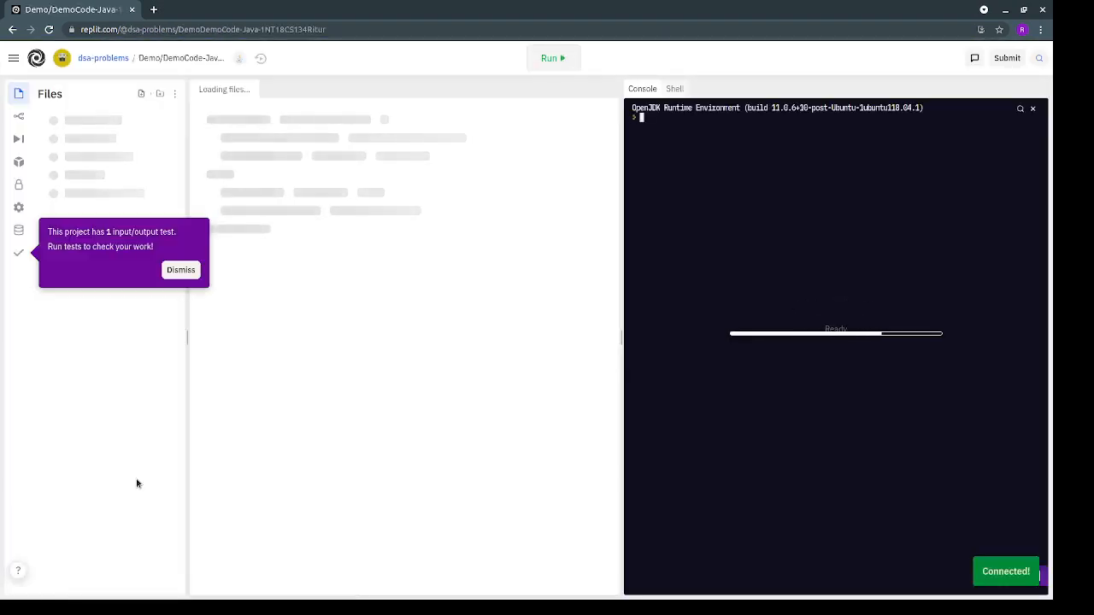
left_click(86, 138)
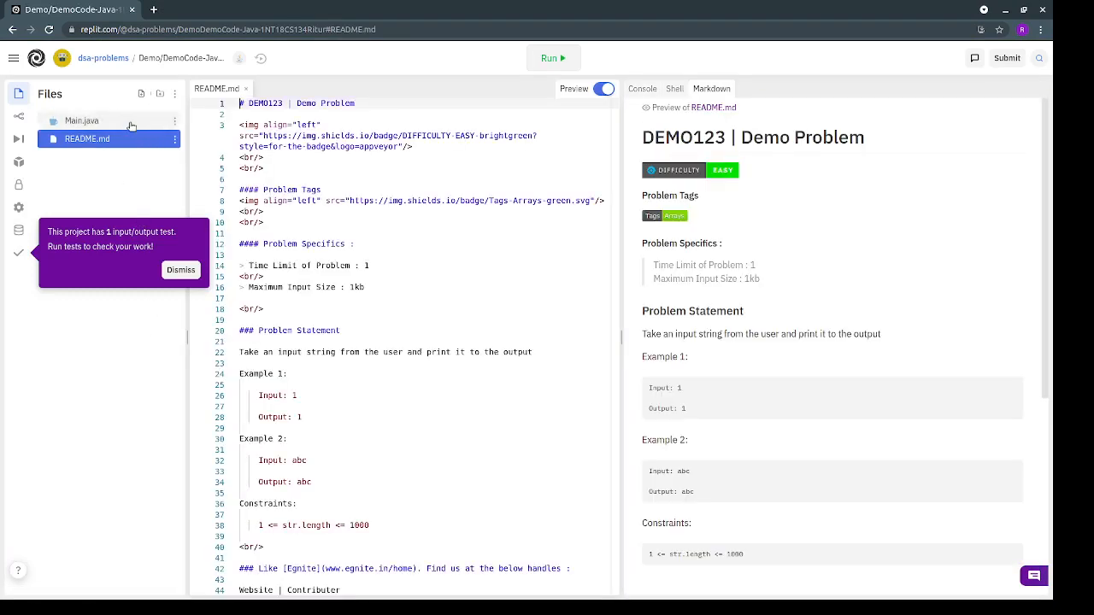
left_click(82, 120)
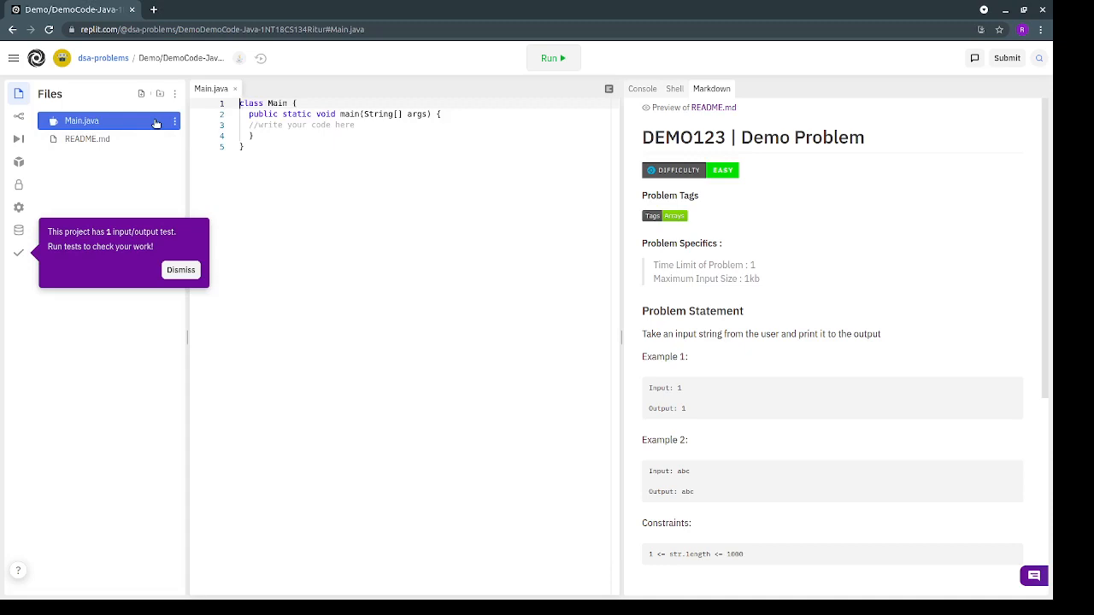
mouse_move(834, 448)
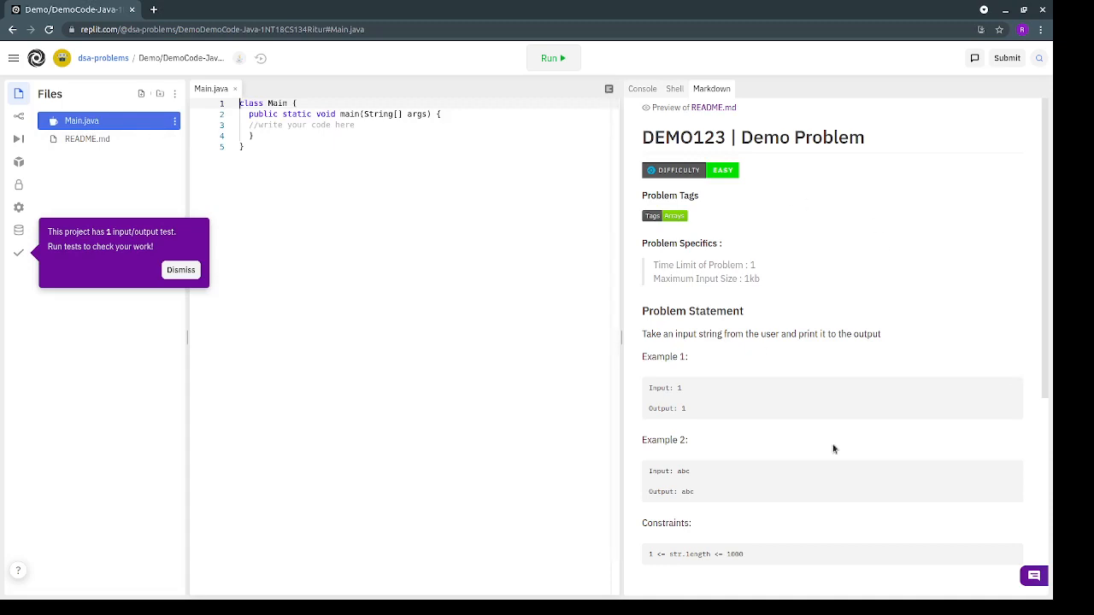
mouse_move(721, 350)
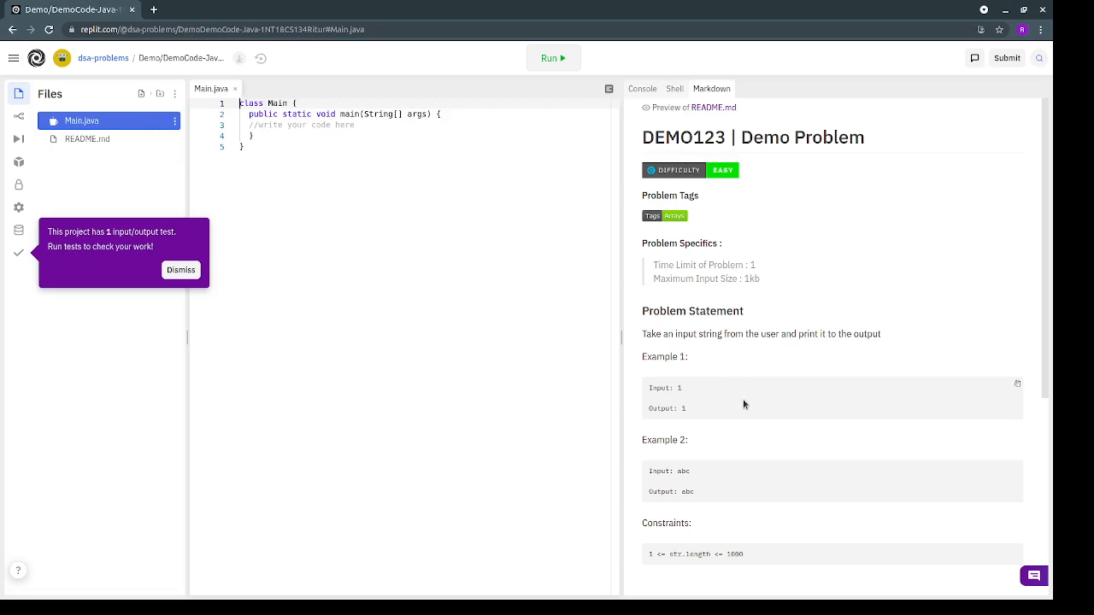
Scroll through the DEMO123 README problem statement and its examples.
scroll("down", 3)
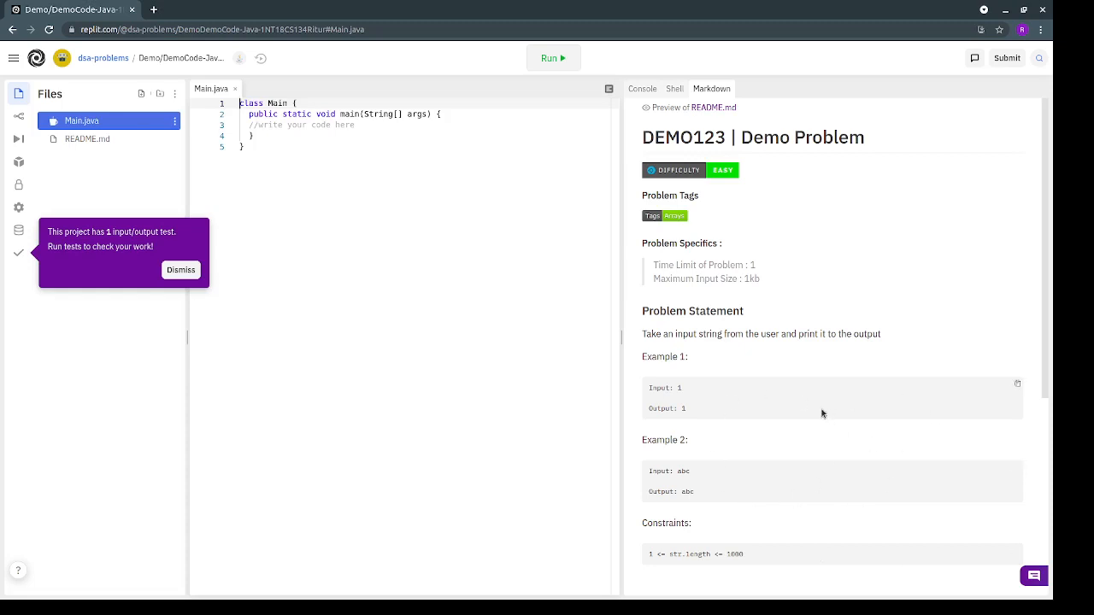
mouse_move(559, 253)
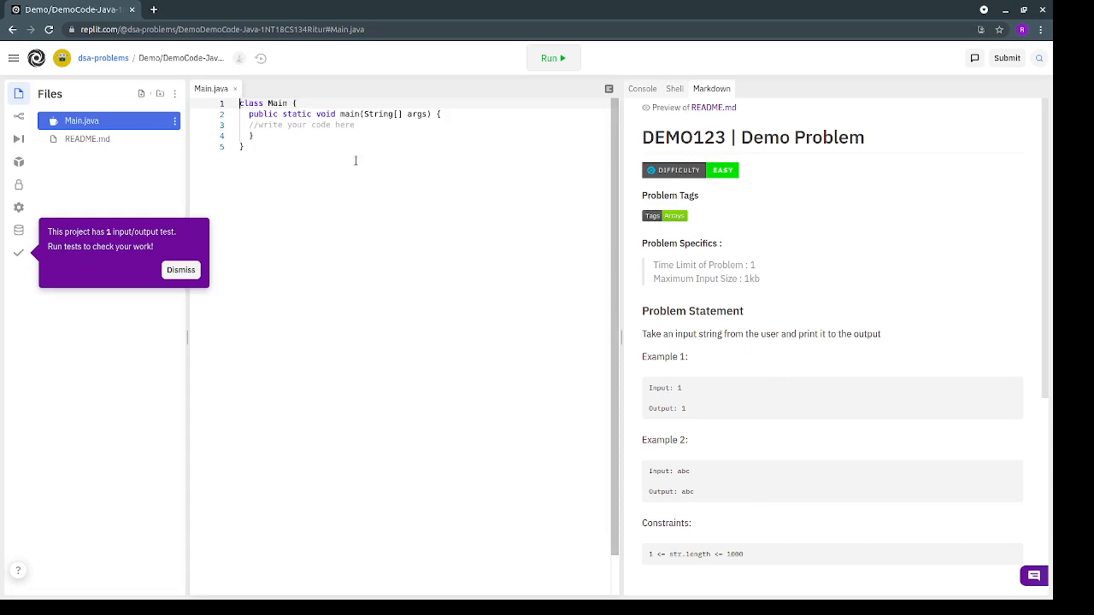
mouse_move(397, 147)
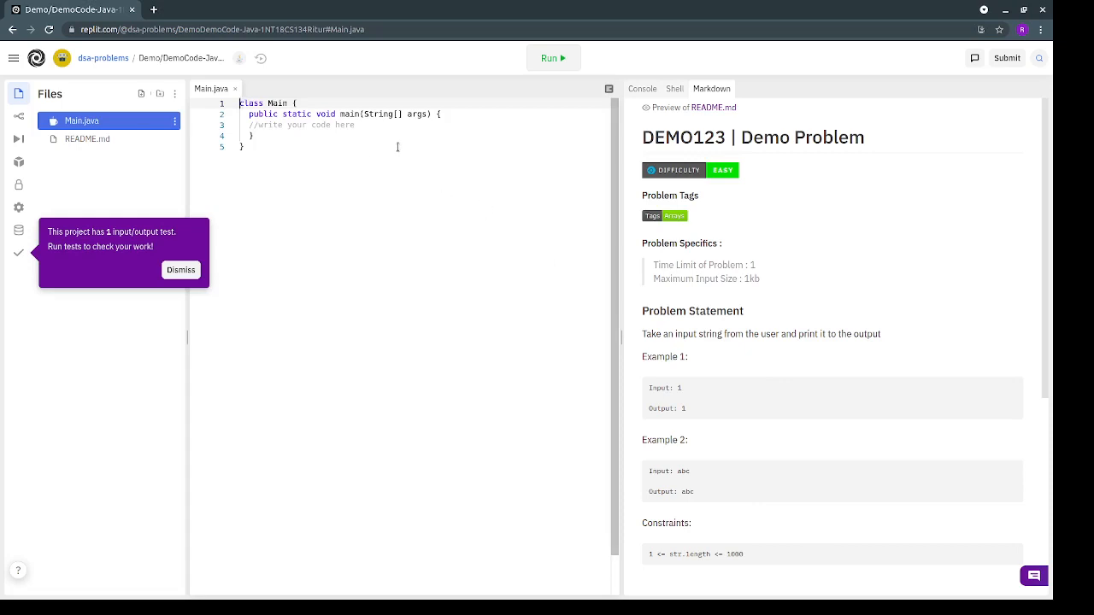
mouse_move(406, 128)
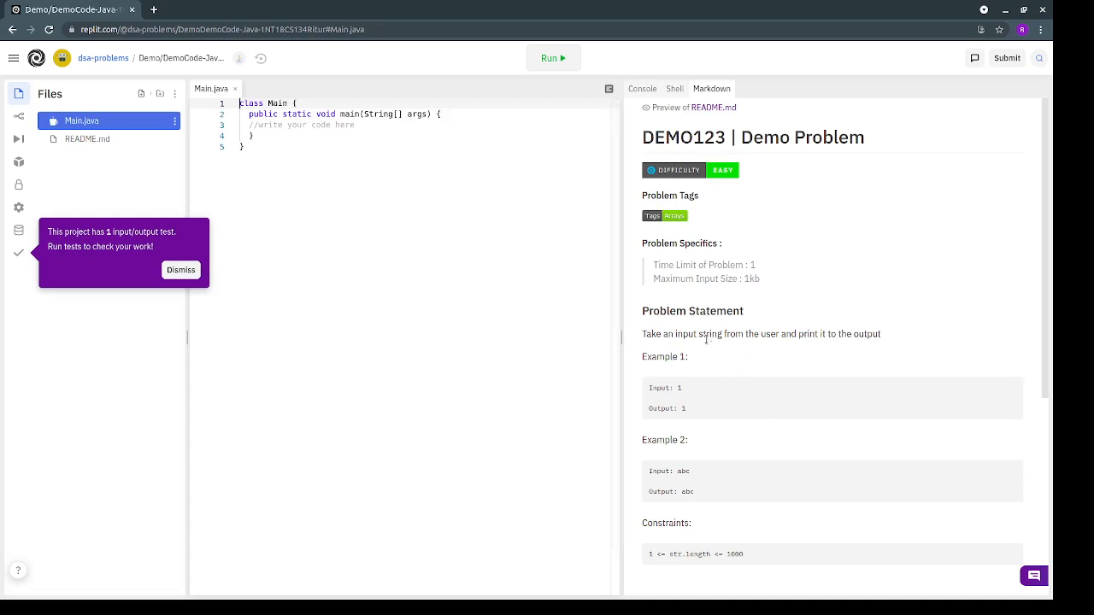
mouse_move(774, 350)
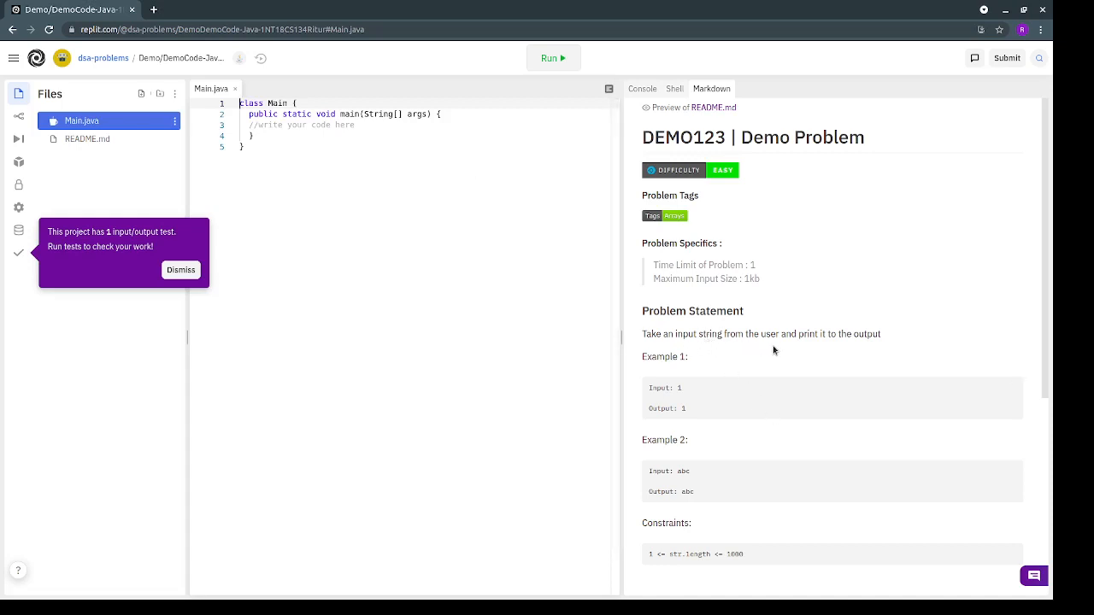
mouse_move(876, 344)
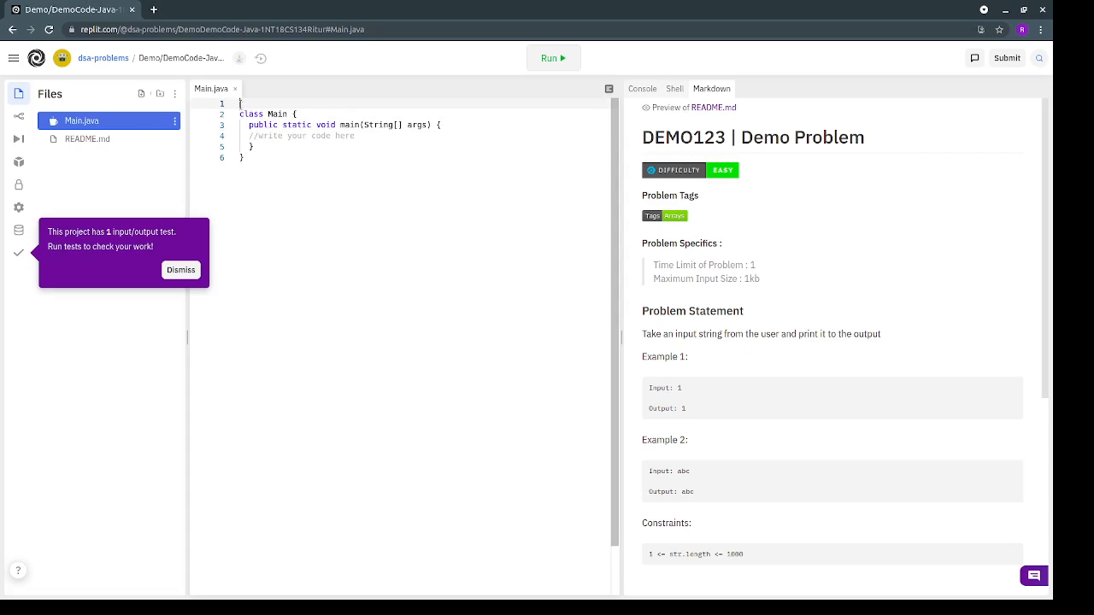
Import java.util, create a Scanner on System.in, and read integer n with nextInt().
type("import java.util:.*;")
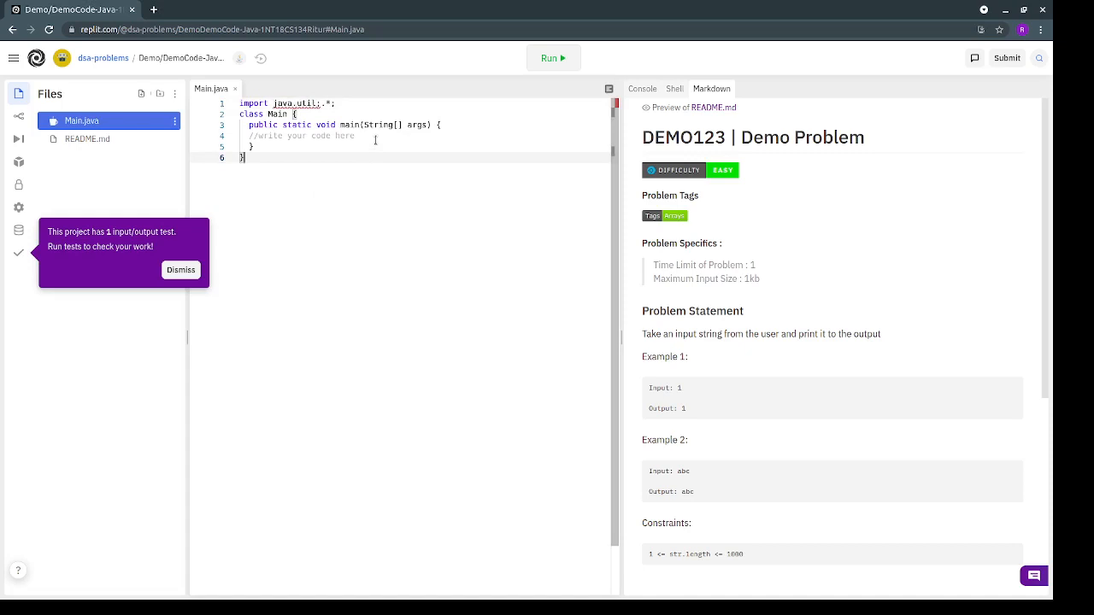
key("enter")
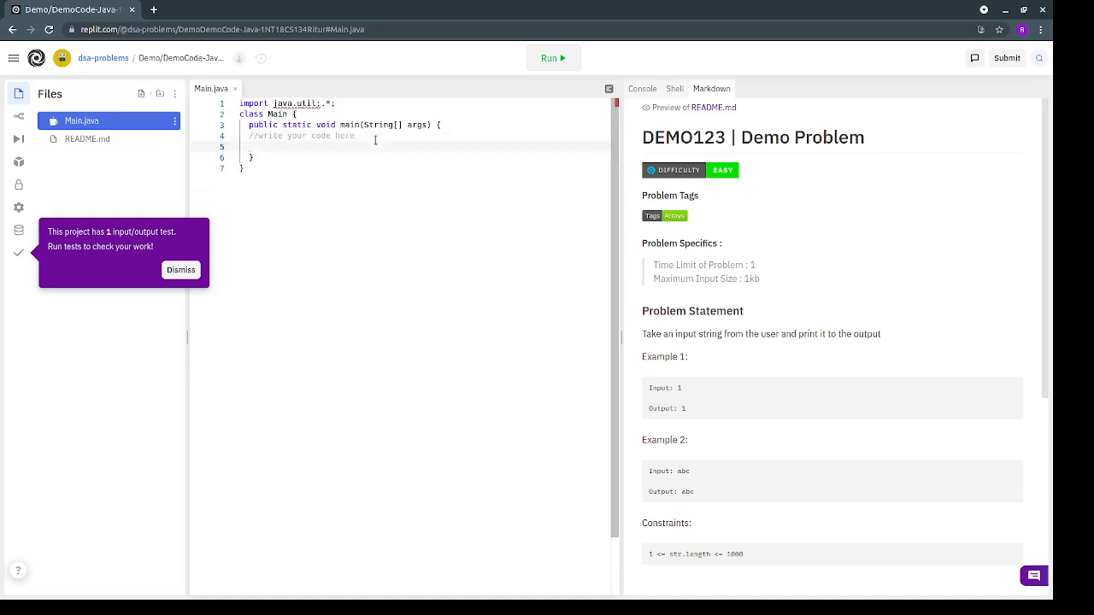
type("Scanner s=new Scanner")
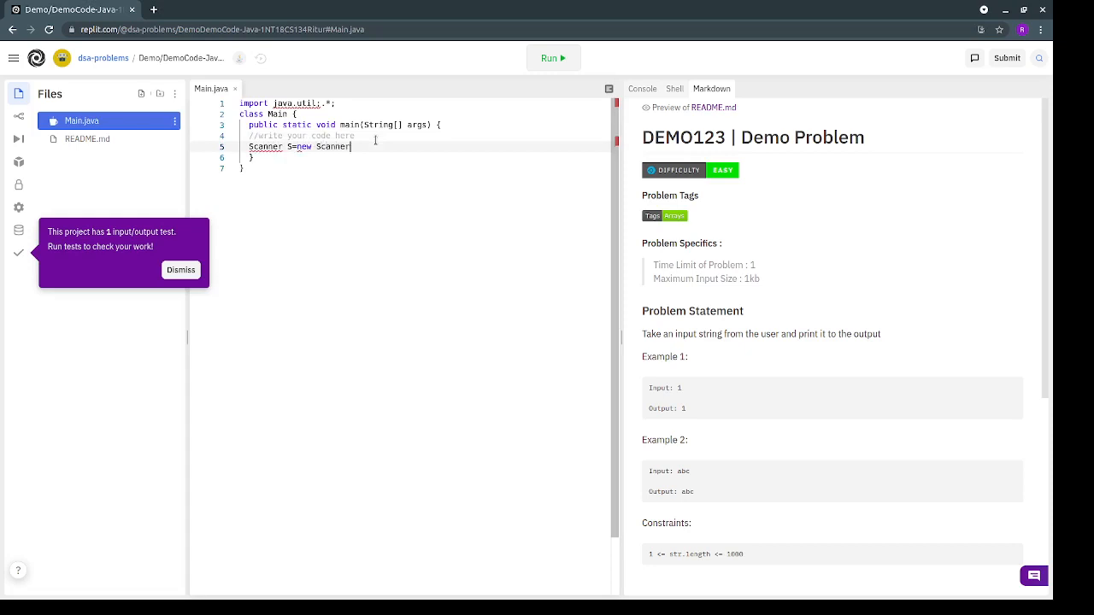
type("(System")
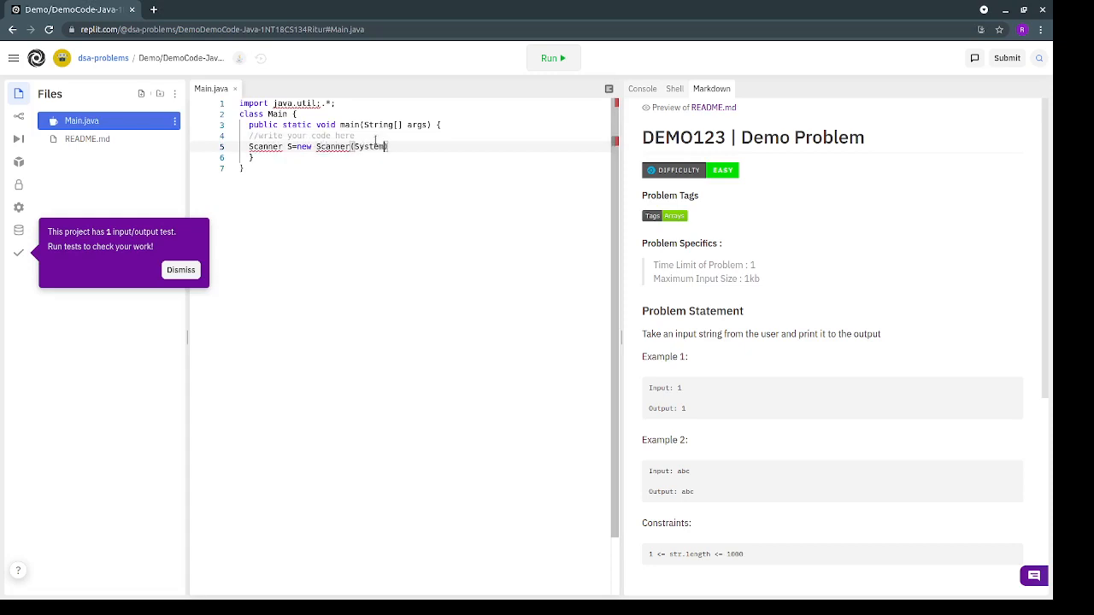
type("in);")
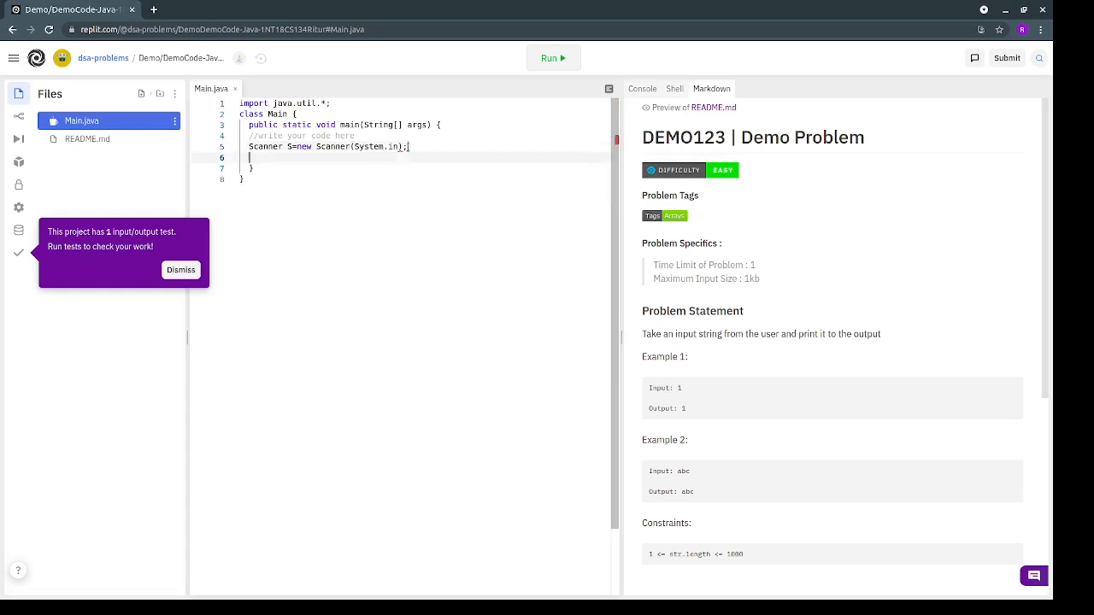
type("int")
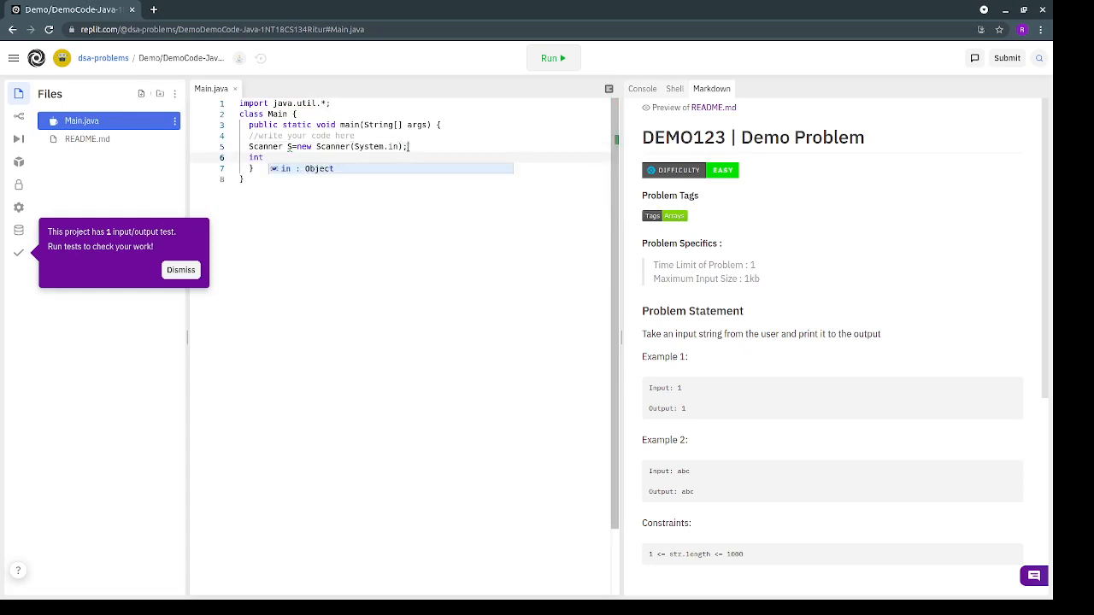
type("=S.ne")
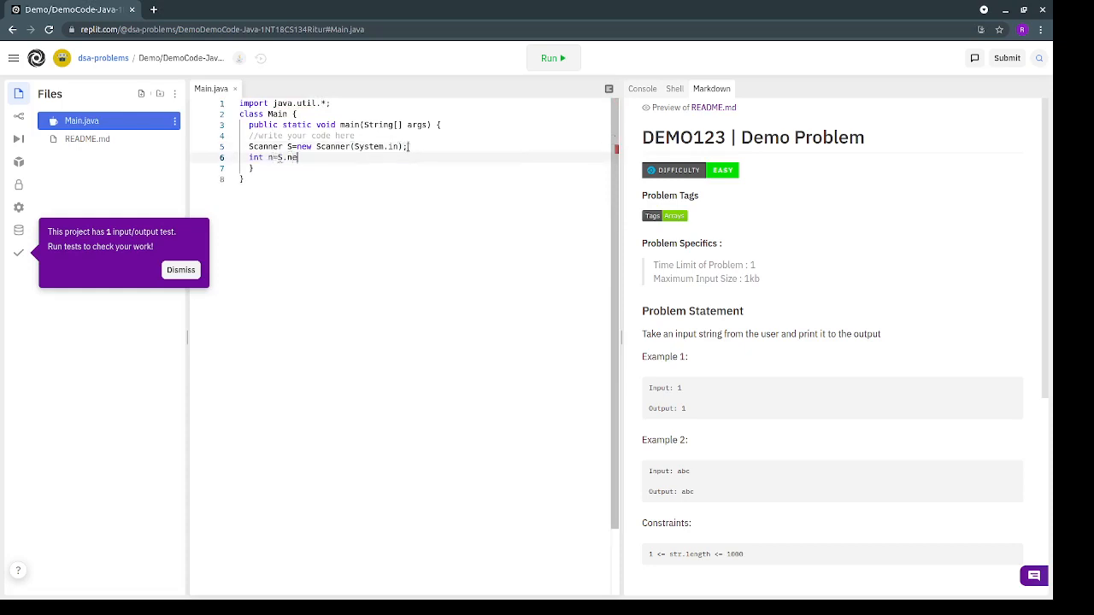
type("xtIn")
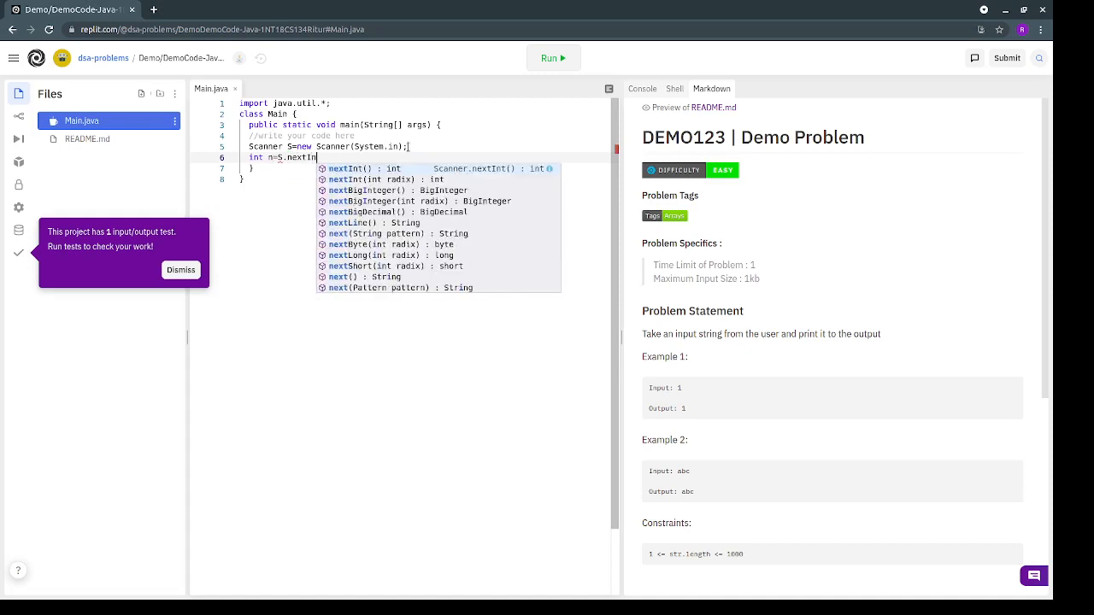
left_click(364, 169)
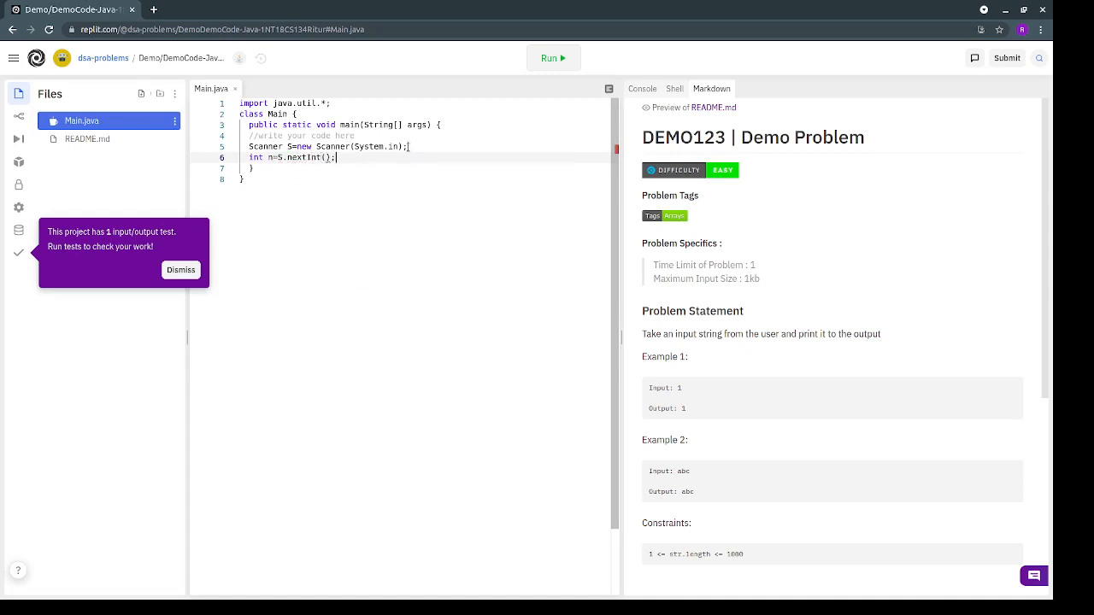
Add System.out.println(n); to echo the integer back.
type("S")
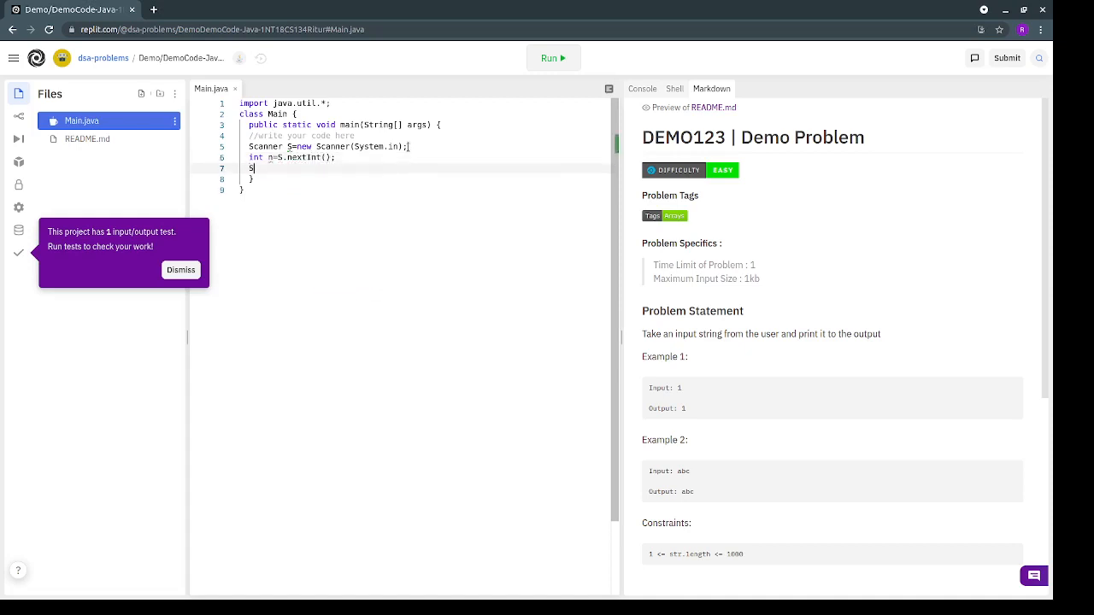
type("ystem.out")
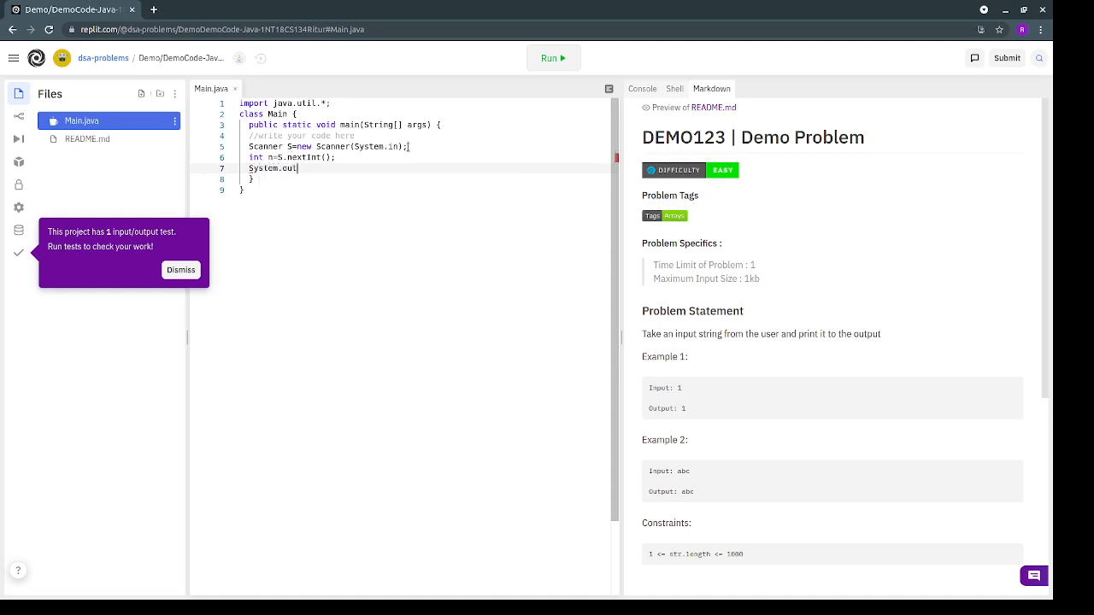
type("print")
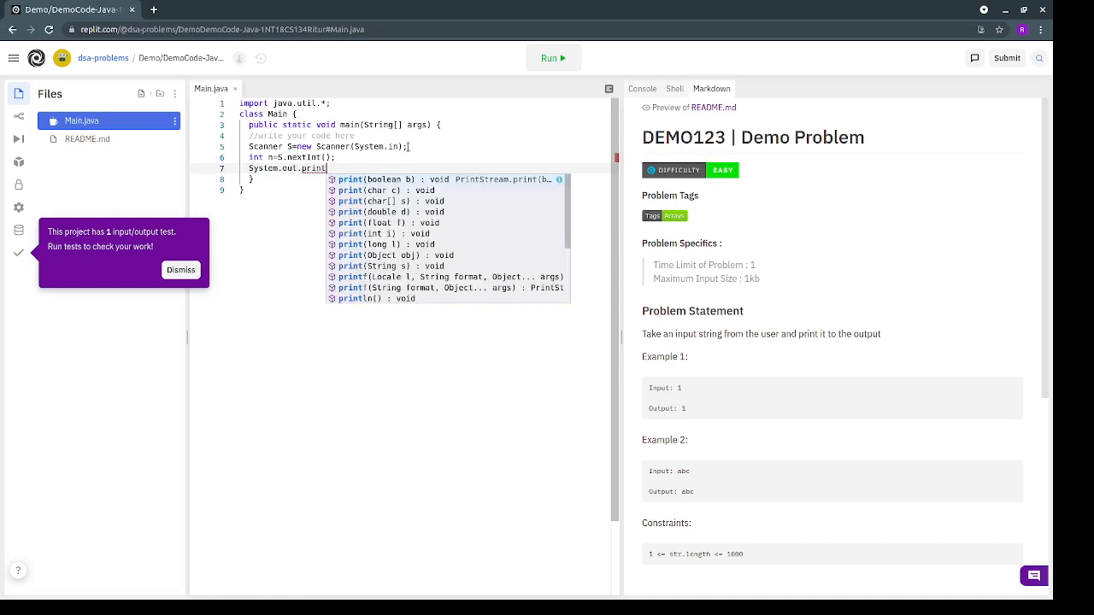
type("ln(n")
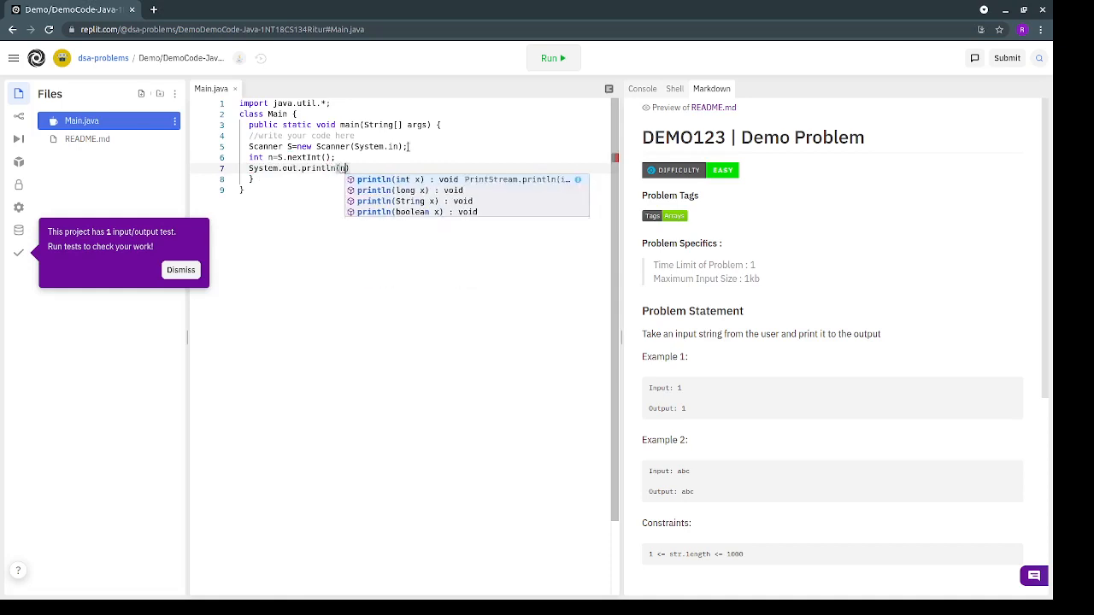
type("n")
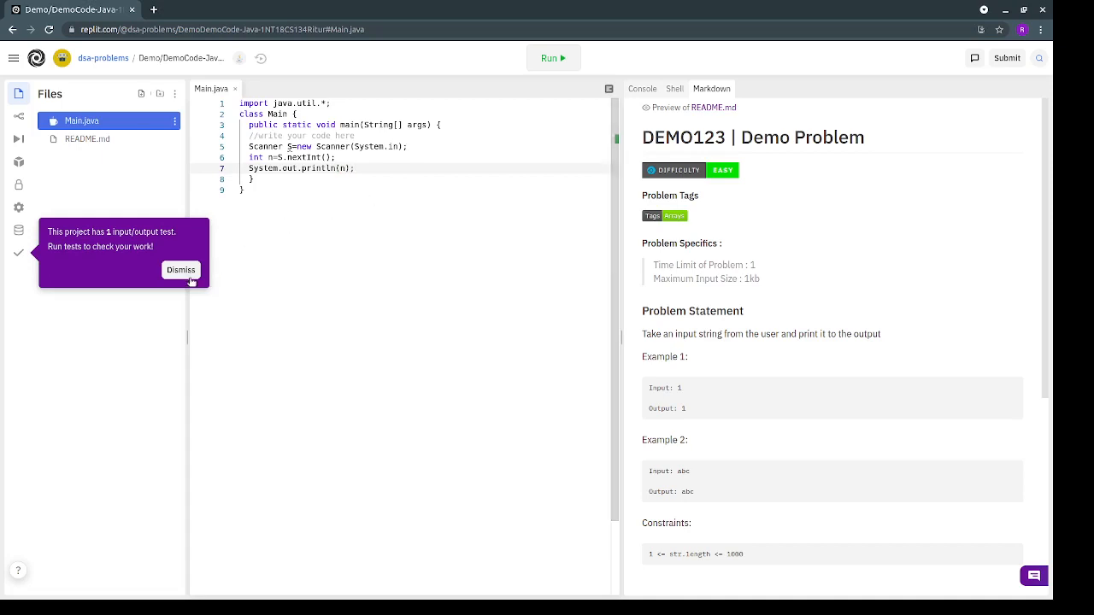
Dismiss the tip, run the input/output tests until Test1 passes, then stop the program.
left_click(180, 270)
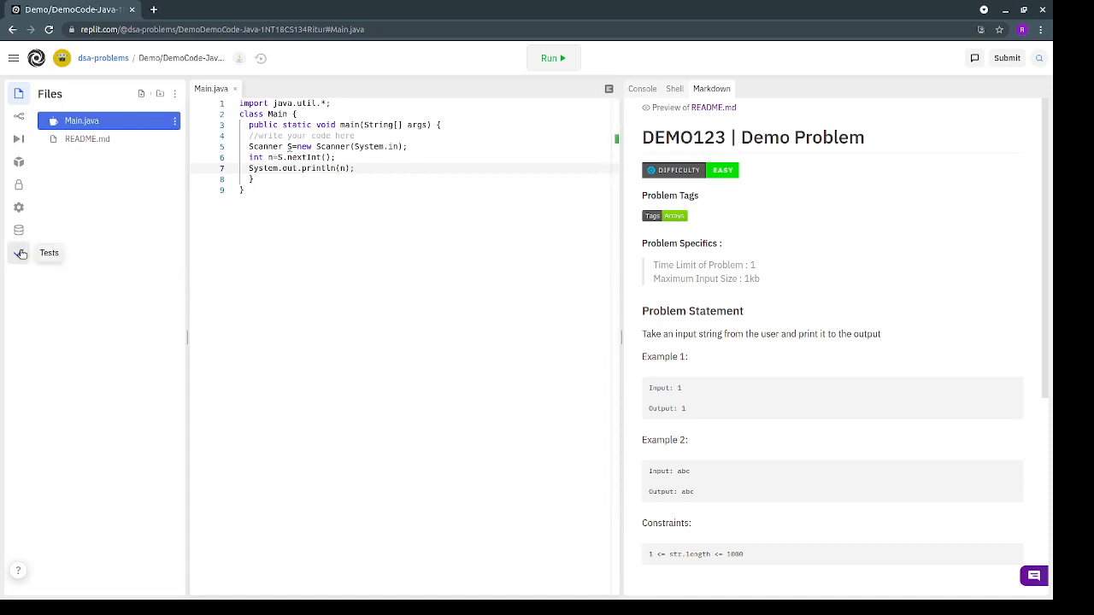
left_click(19, 253)
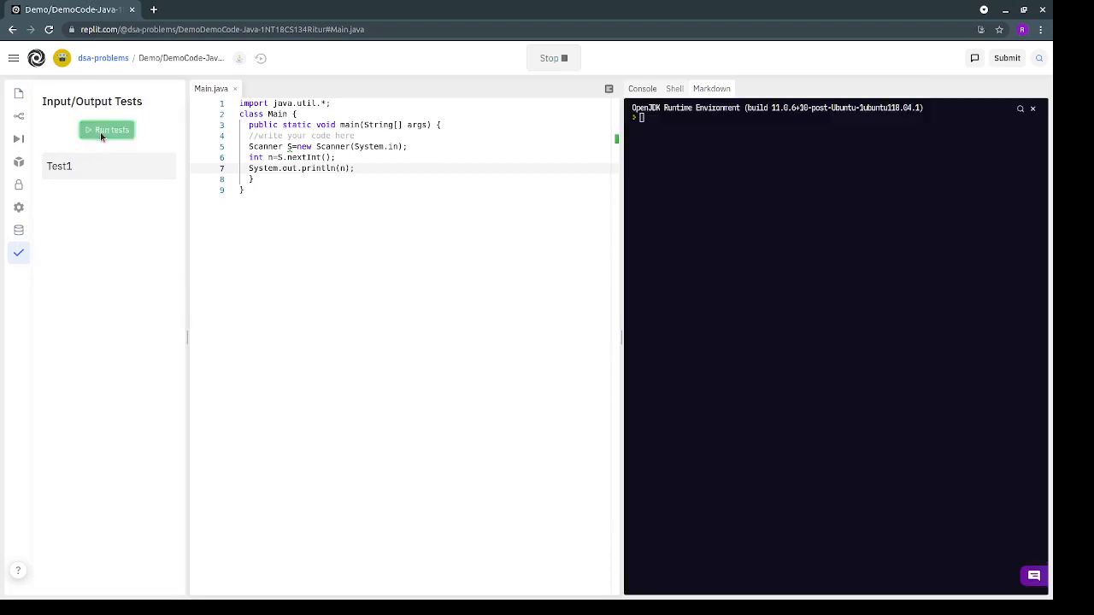
left_click(106, 129)
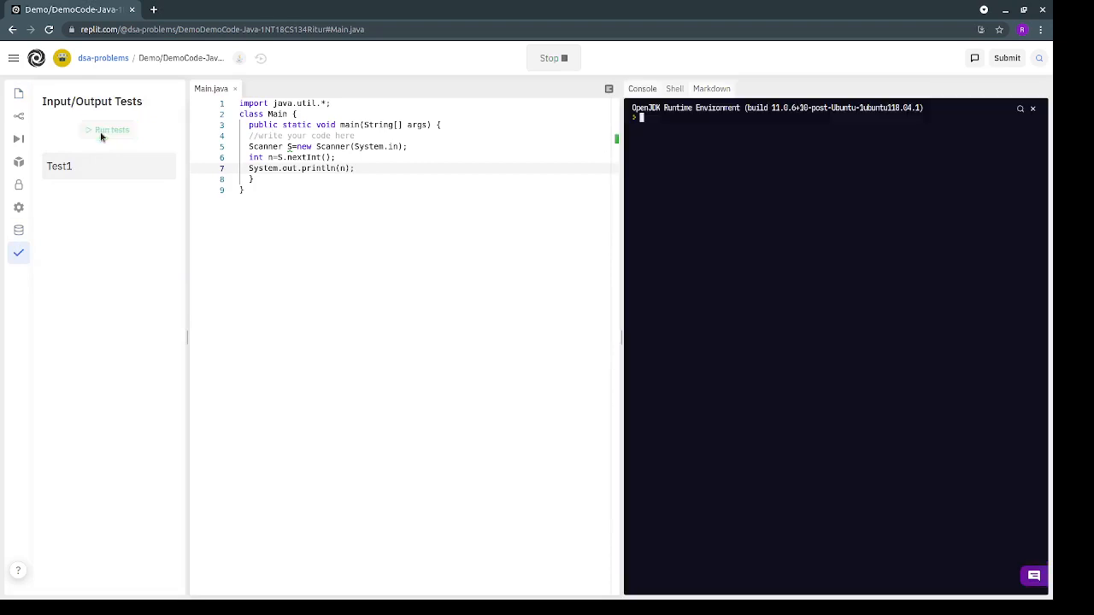
left_click(111, 129)
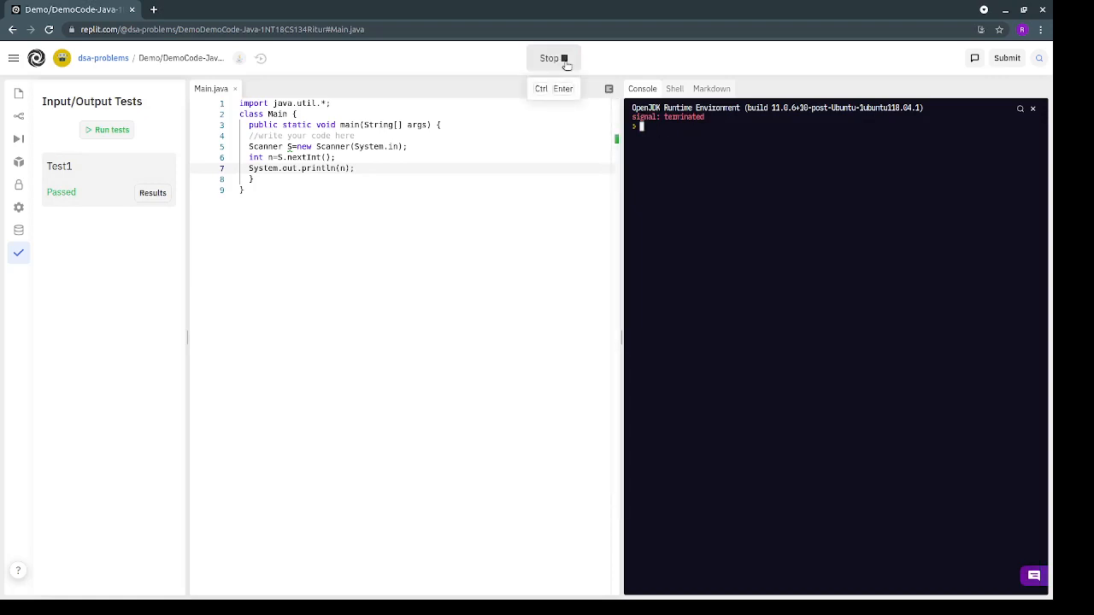
left_click(553, 58)
type("1")
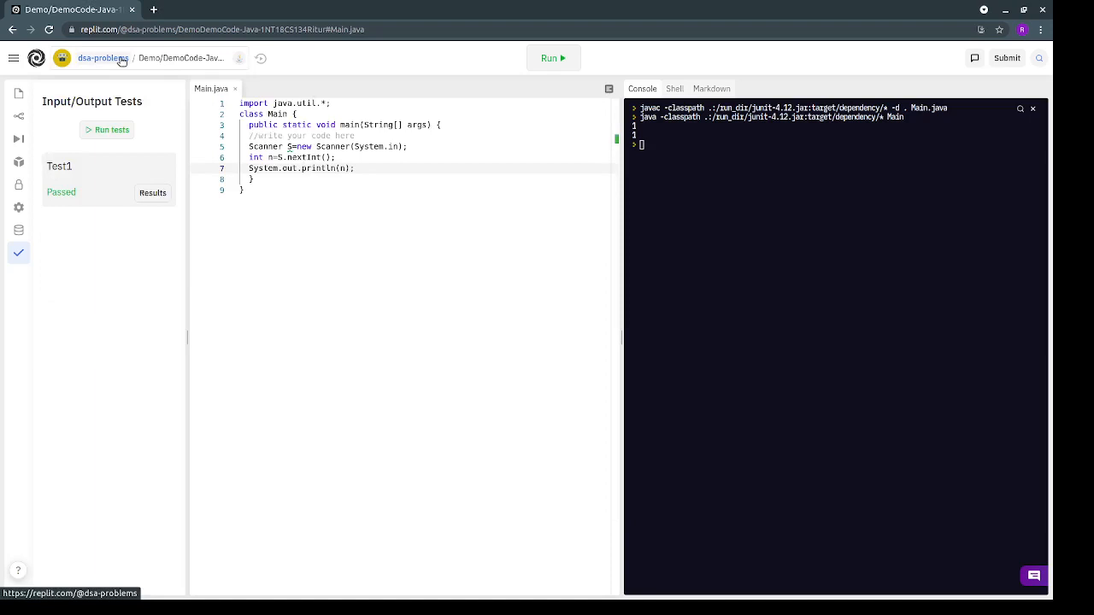
Open DemoCode-Cpp's main.cpp from the team page and run its tests, which fail.
left_click(103, 59)
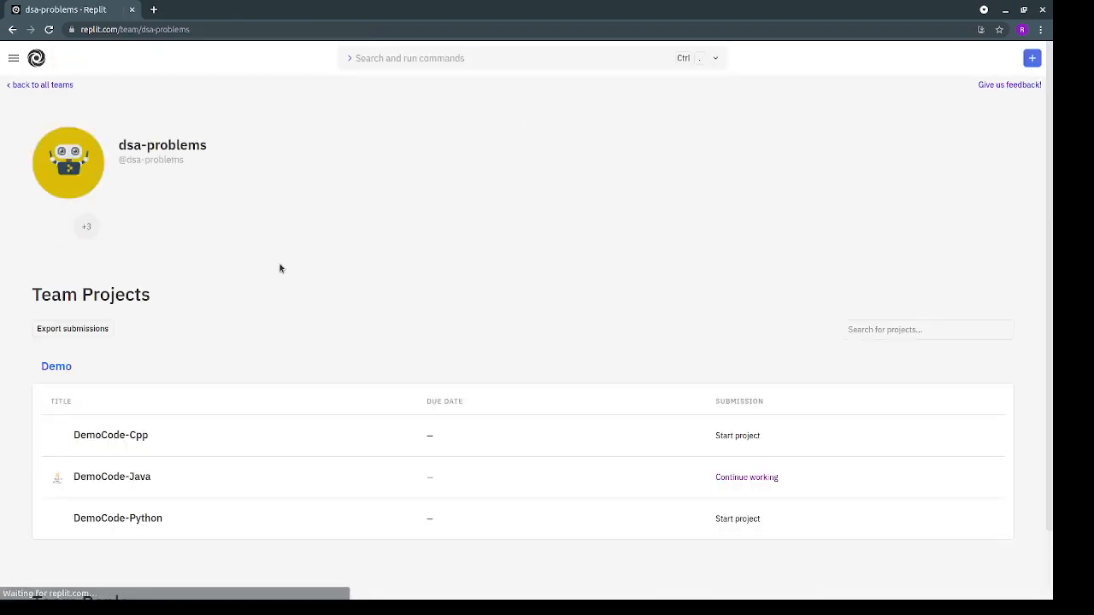
left_click(110, 435)
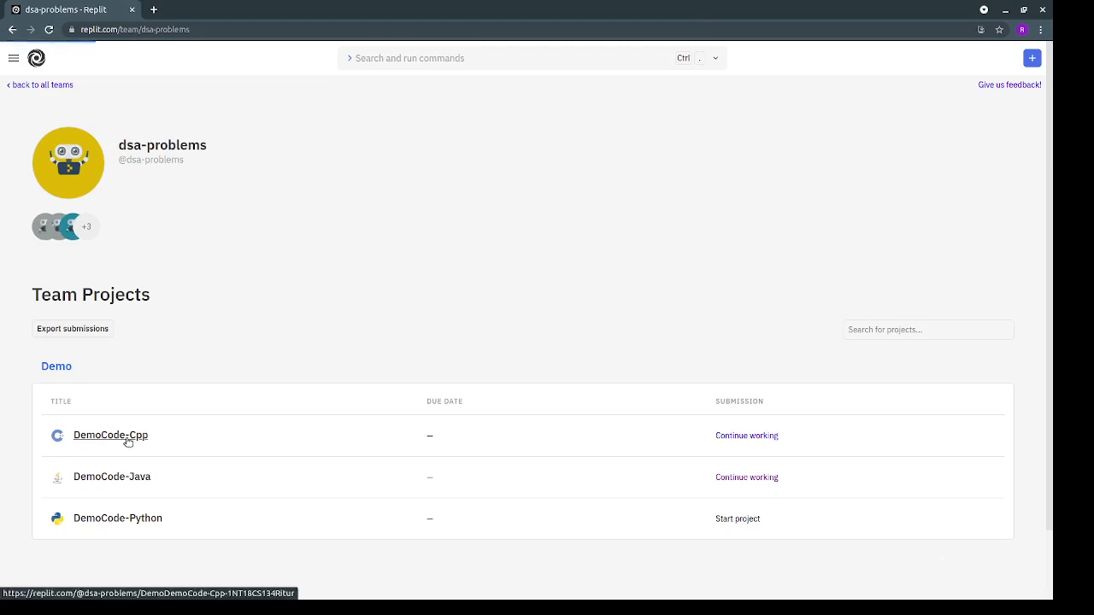
left_click(110, 435)
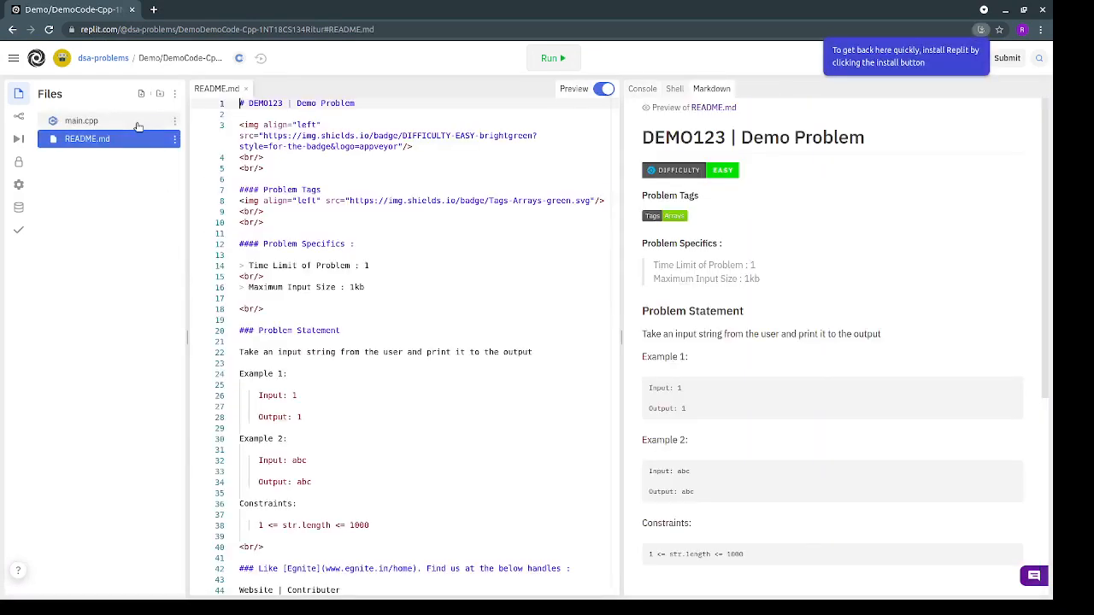
left_click(81, 120)
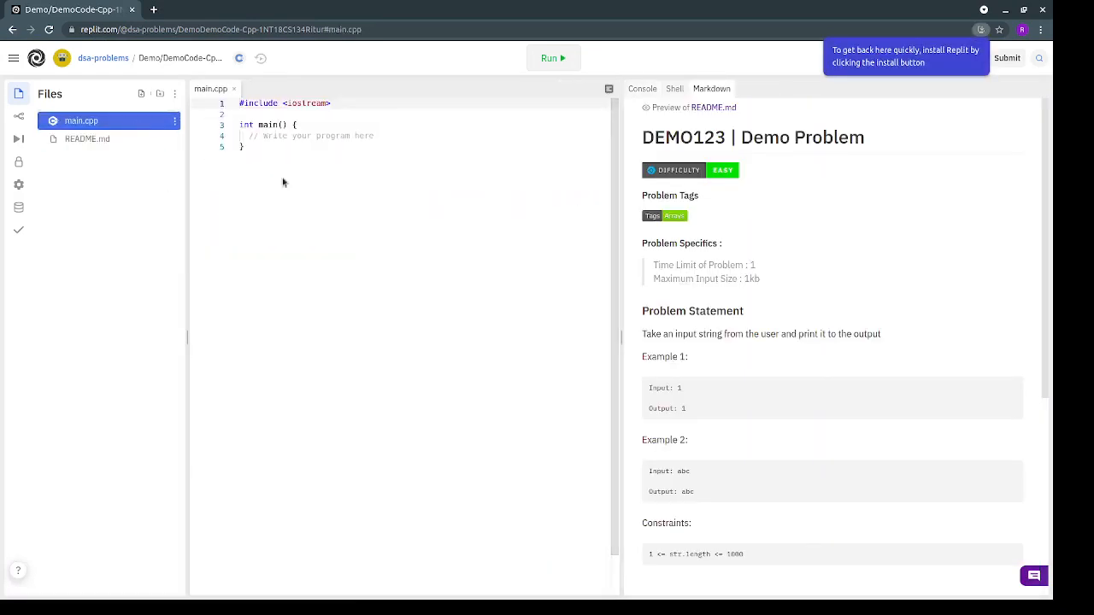
mouse_move(412, 145)
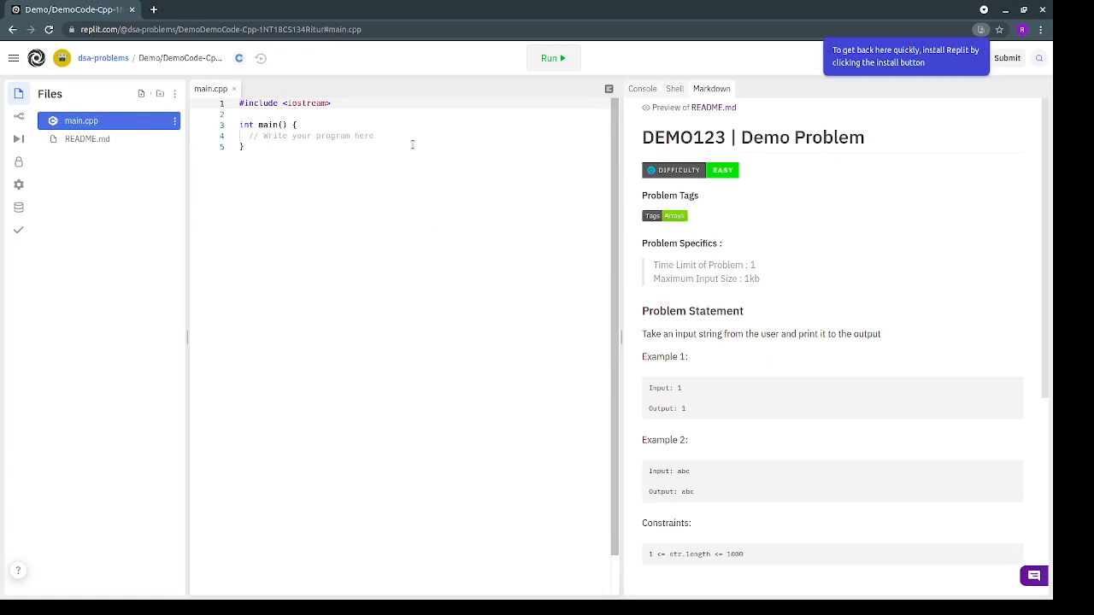
left_click(18, 230)
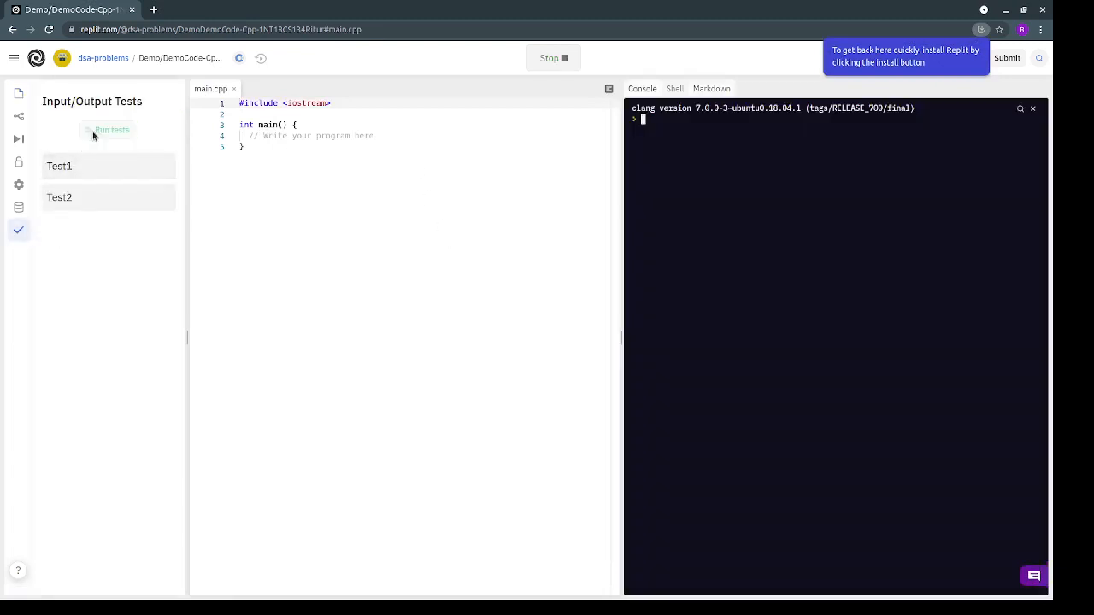
left_click(111, 129)
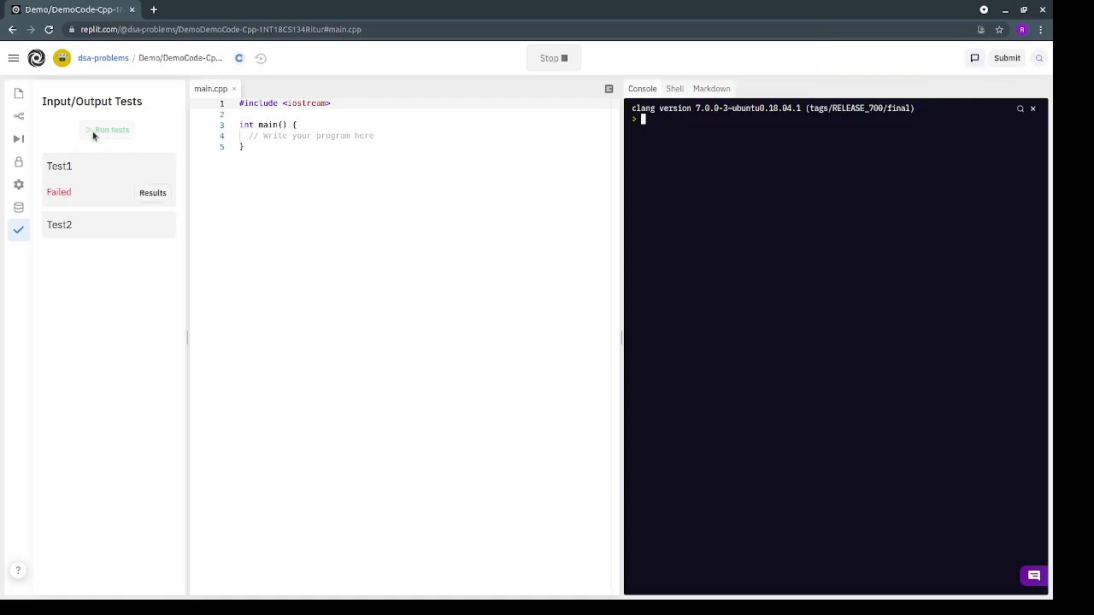
mouse_move(85, 238)
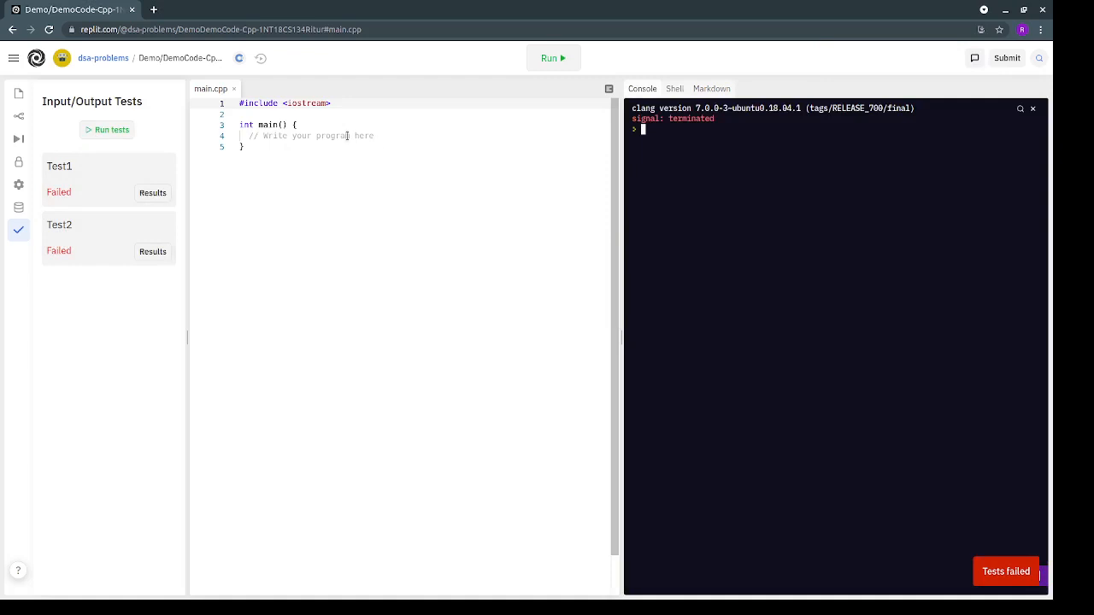
mouse_move(103, 58)
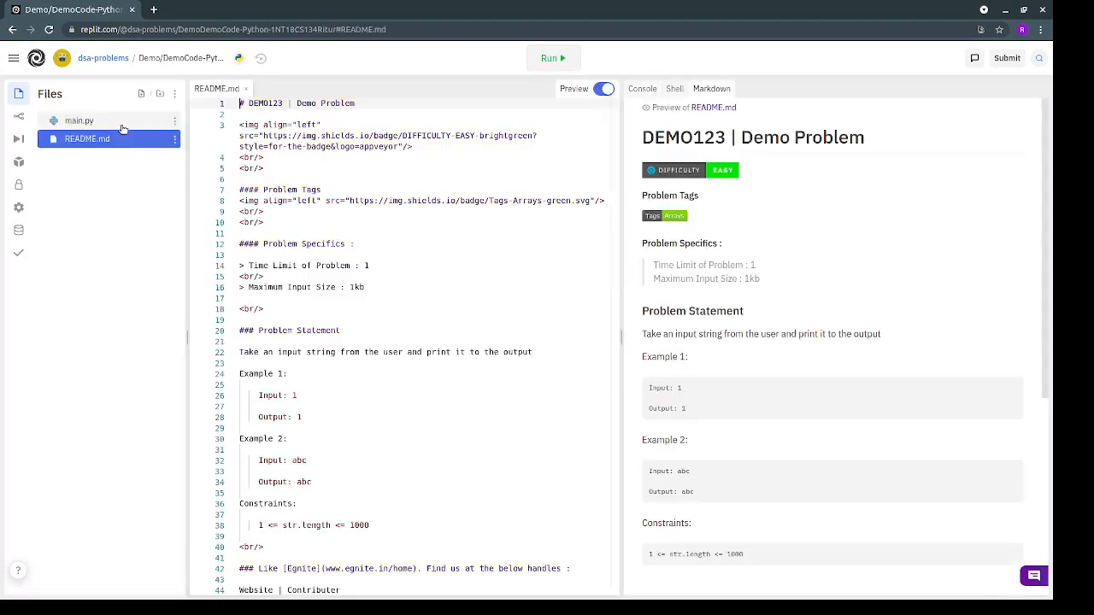
Show the empty main.py file in the DemoCode-Python editor.
left_click(79, 121)
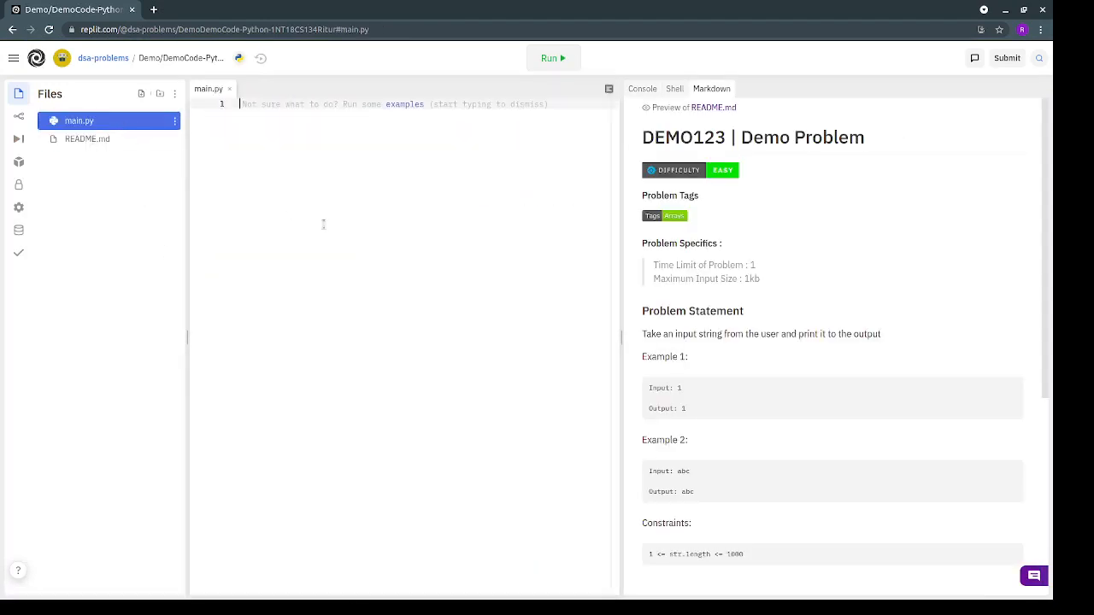
mouse_move(770, 452)
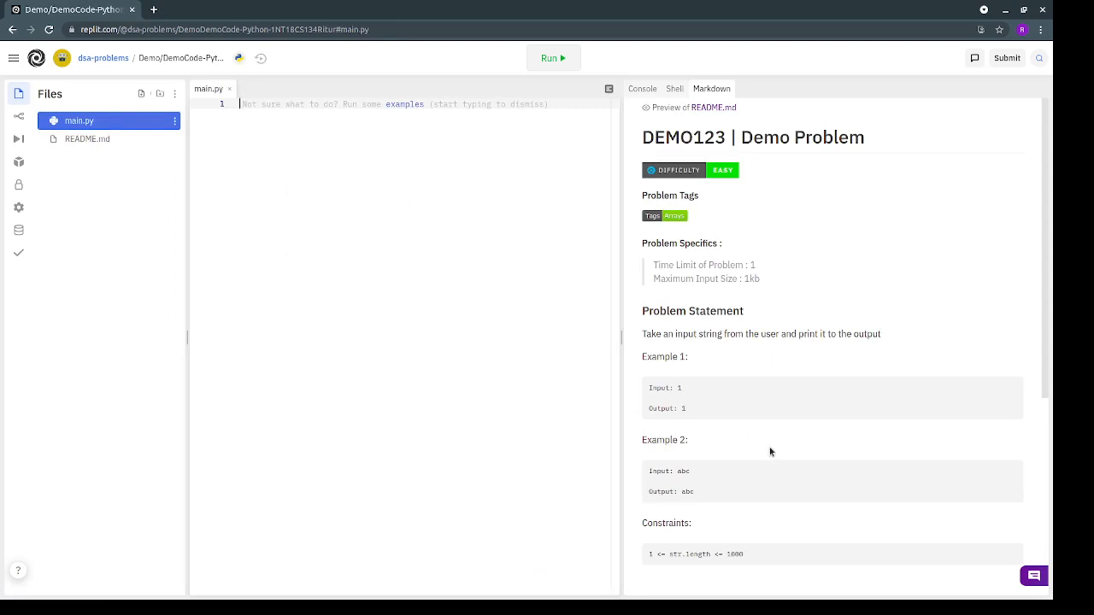
mouse_move(772, 433)
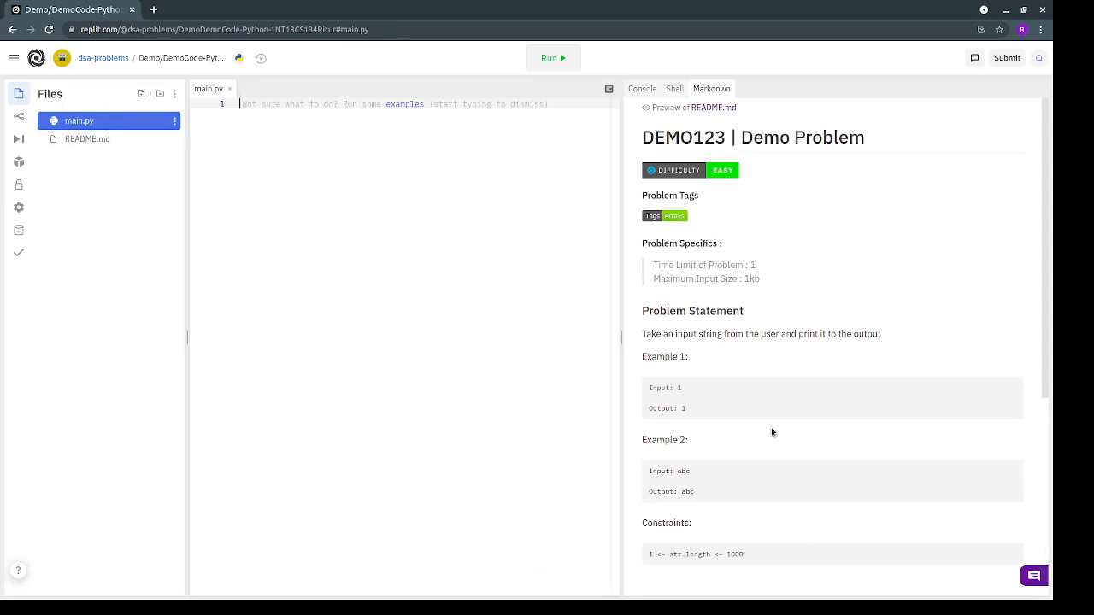
mouse_move(8, 264)
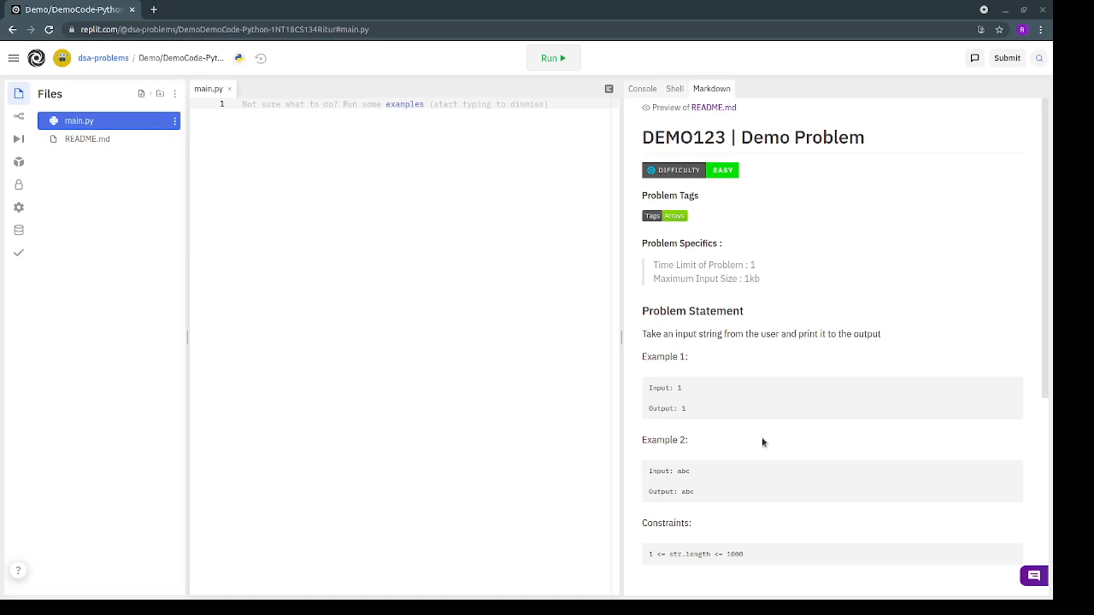
mouse_move(1045, 531)
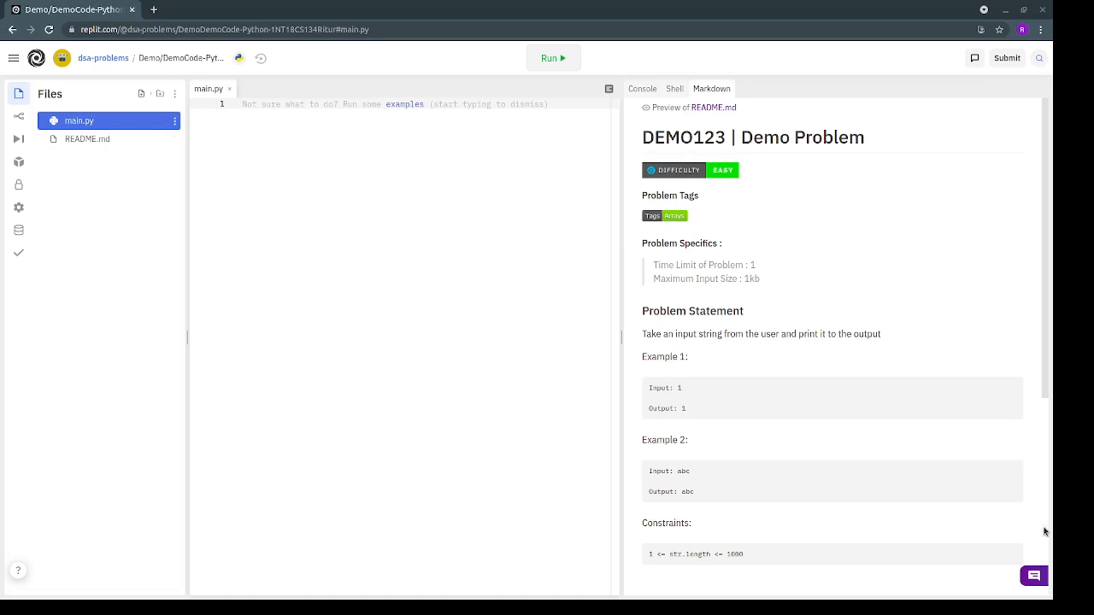